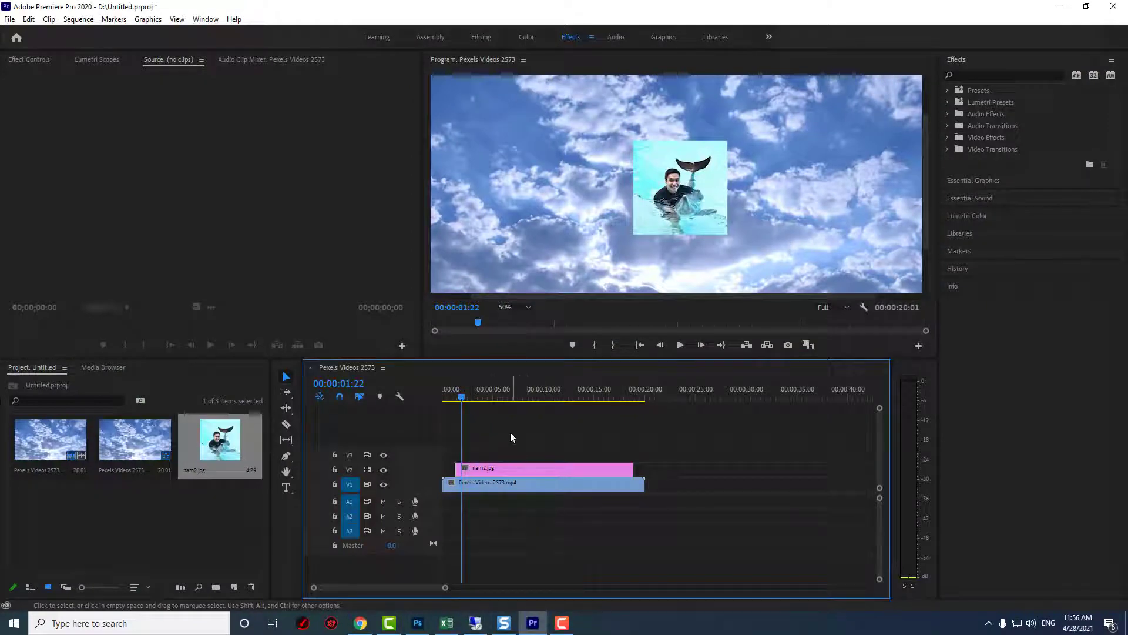
Move the playhead to about 10 seconds and select the nam2.jpg clip on V2
{"action": "left_click", "coordinate": [679, 345]}
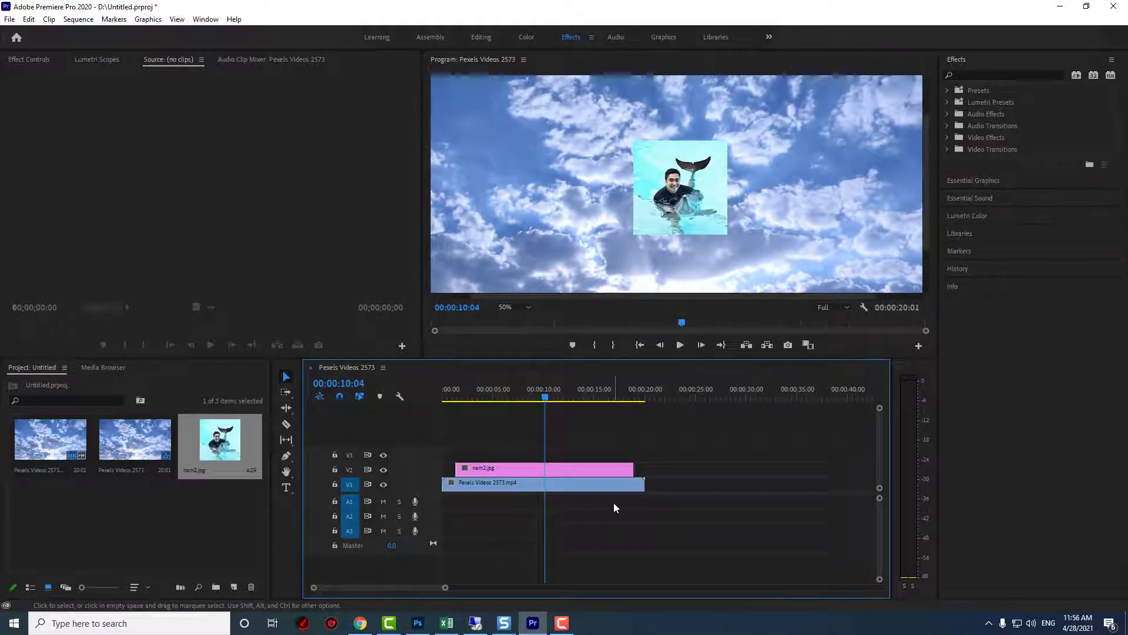
{"action": "left_click", "coordinate": [543, 468]}
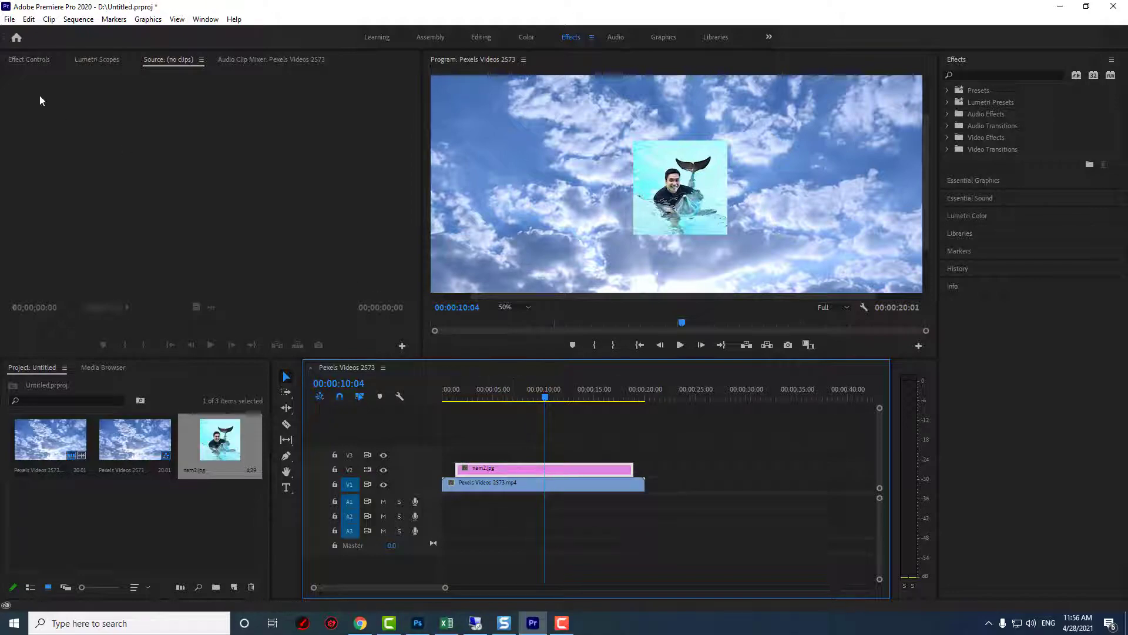
Enable Scale keyframing under Motion in Effect Controls, setting a first keyframe at 100
{"action": "left_click", "coordinate": [29, 59]}
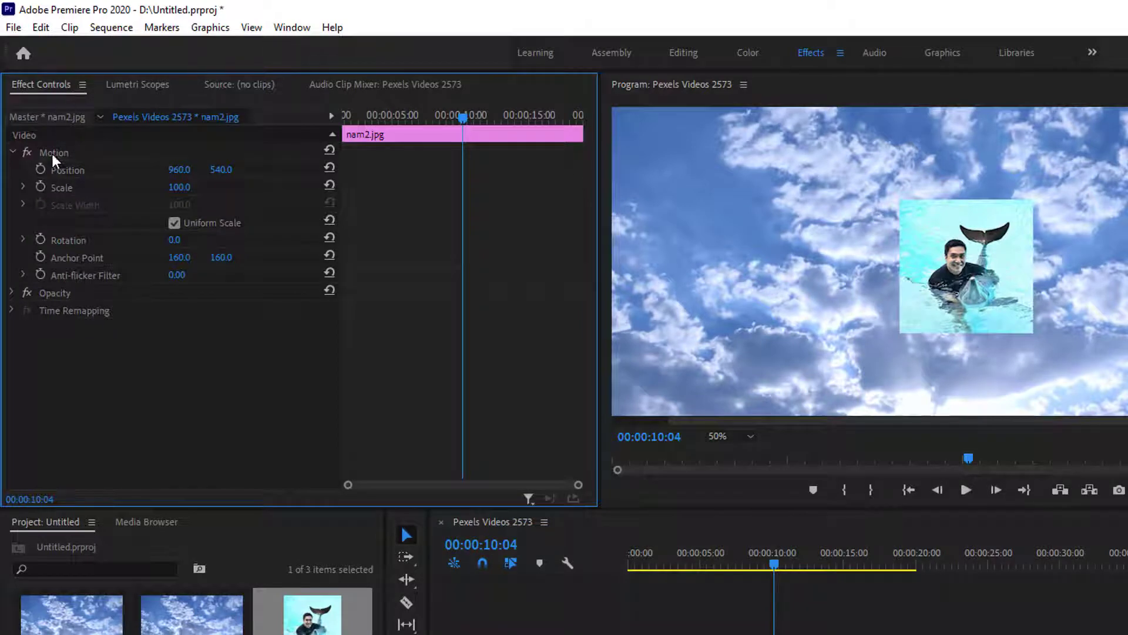
{"action": "left_click", "coordinate": [53, 153]}
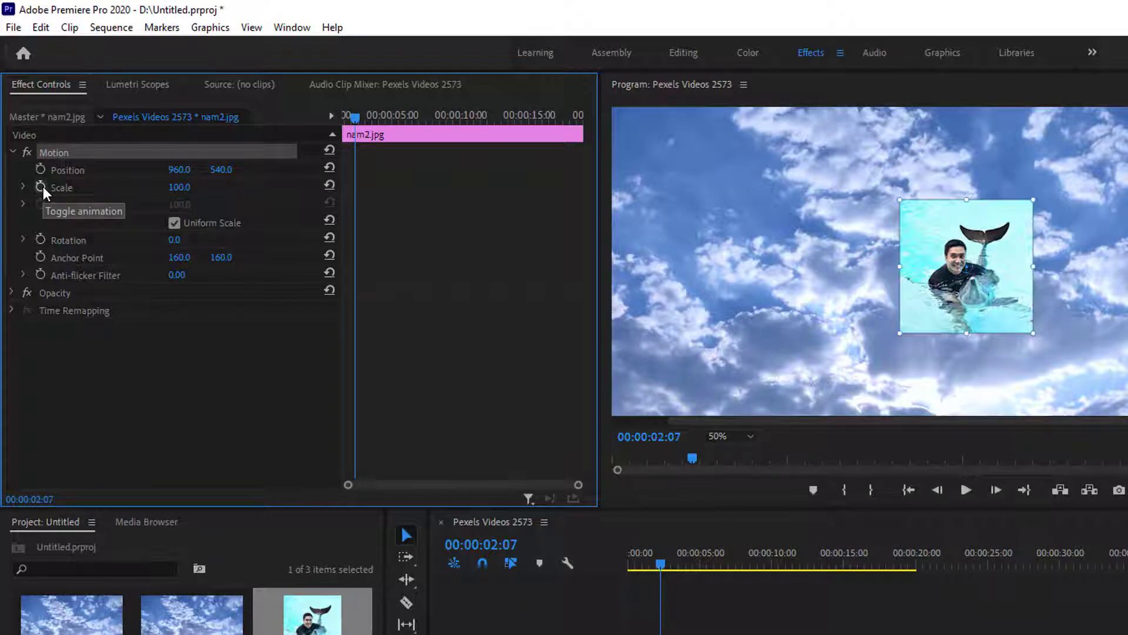
{"action": "left_click", "coordinate": [41, 187]}
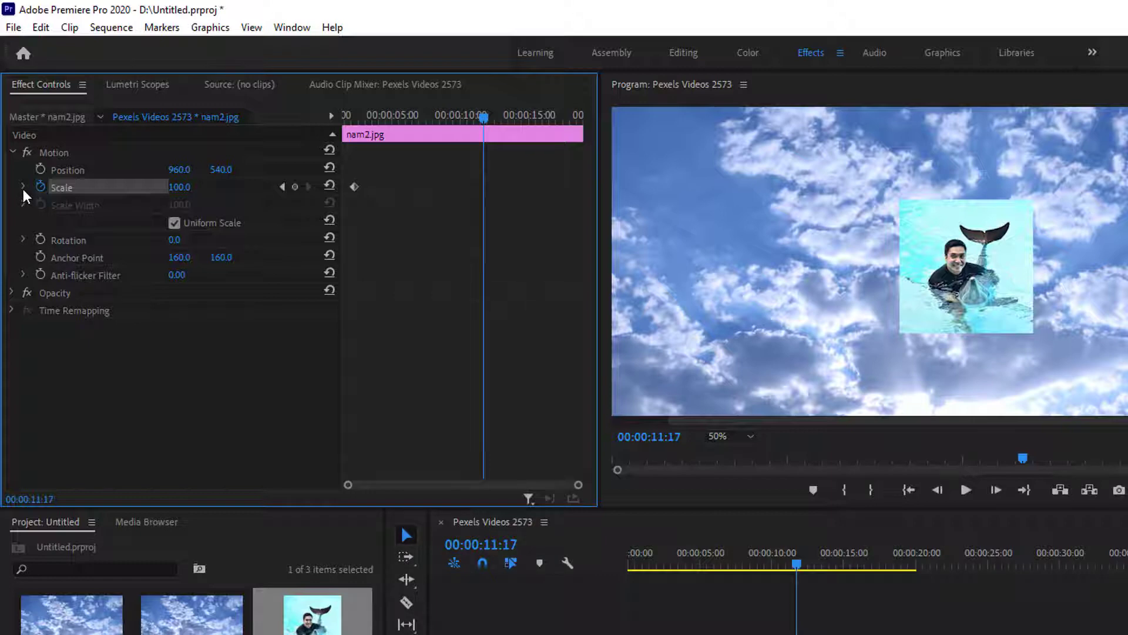
{"action": "left_click", "coordinate": [22, 187]}
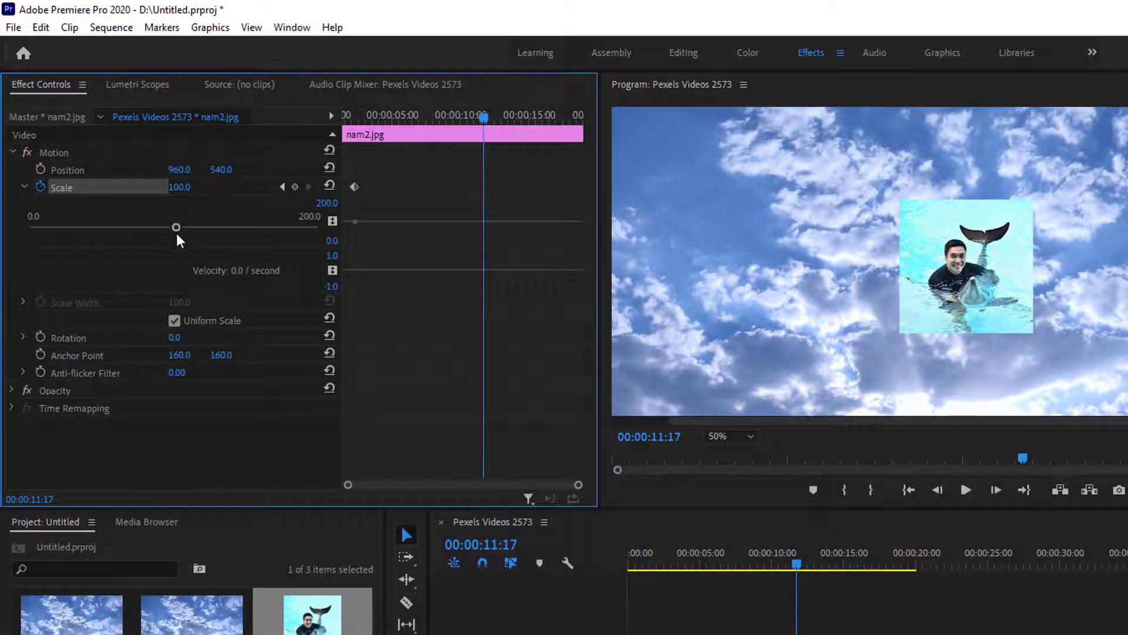
Drag the Scale value from 100 up to about 173, creating a second keyframe
{"action": "left_click_drag", "start_coordinate": [176, 228], "coordinate": [254, 228]}
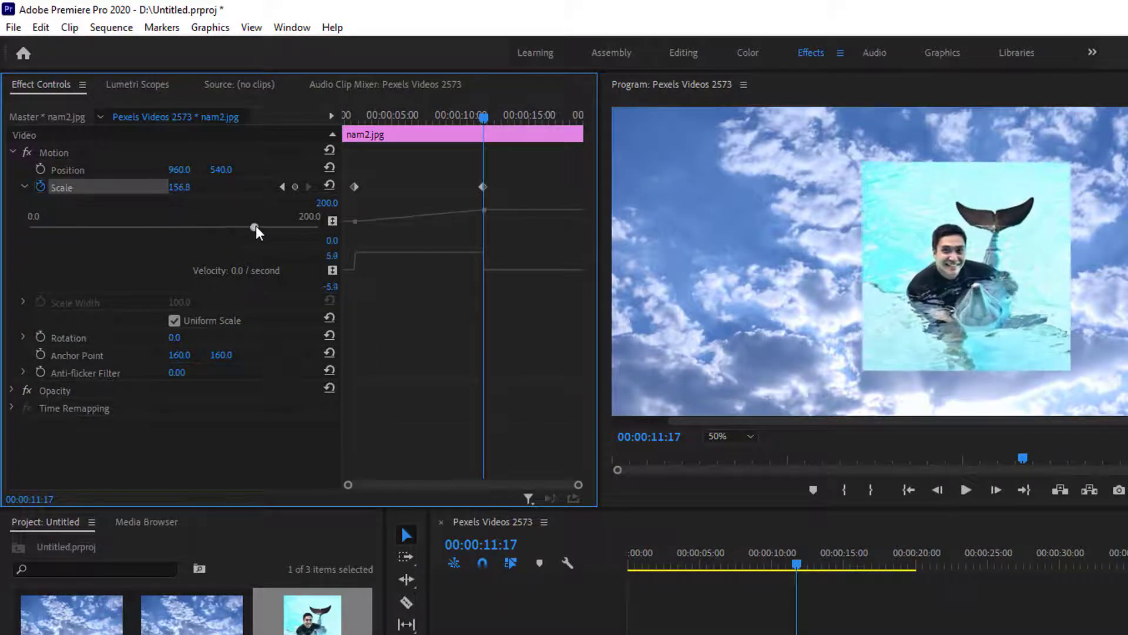
{"action": "left_click_drag", "start_coordinate": [253, 227], "coordinate": [295, 227]}
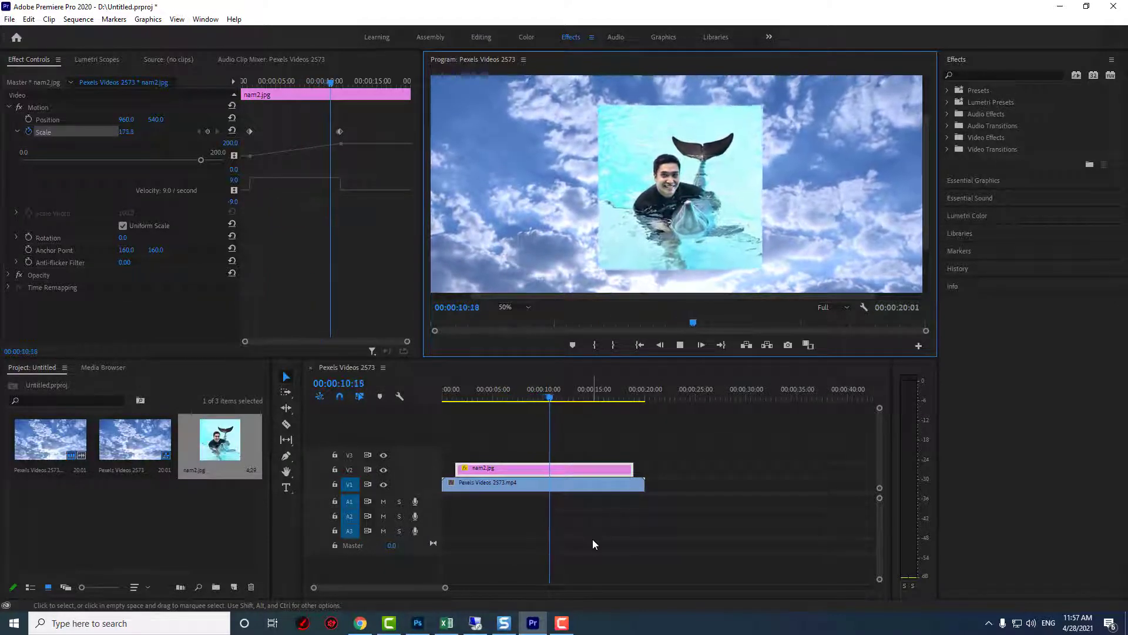
Move the larger Scale keyframe to about 6 seconds and play the sequence
{"action": "left_click", "coordinate": [679, 345]}
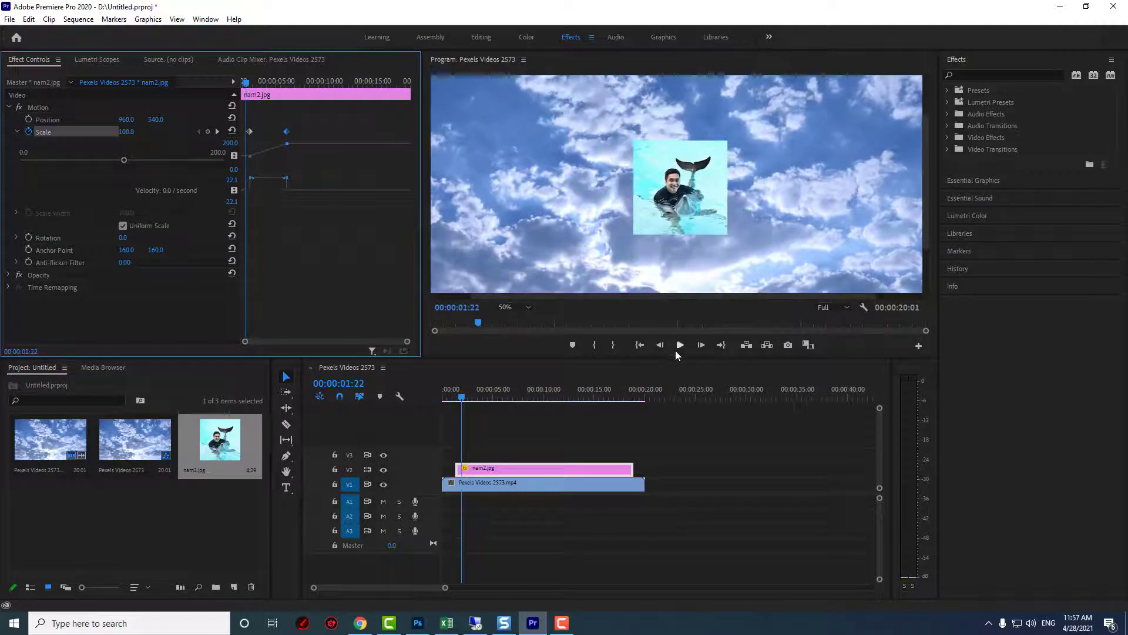
{"action": "left_click", "coordinate": [679, 344]}
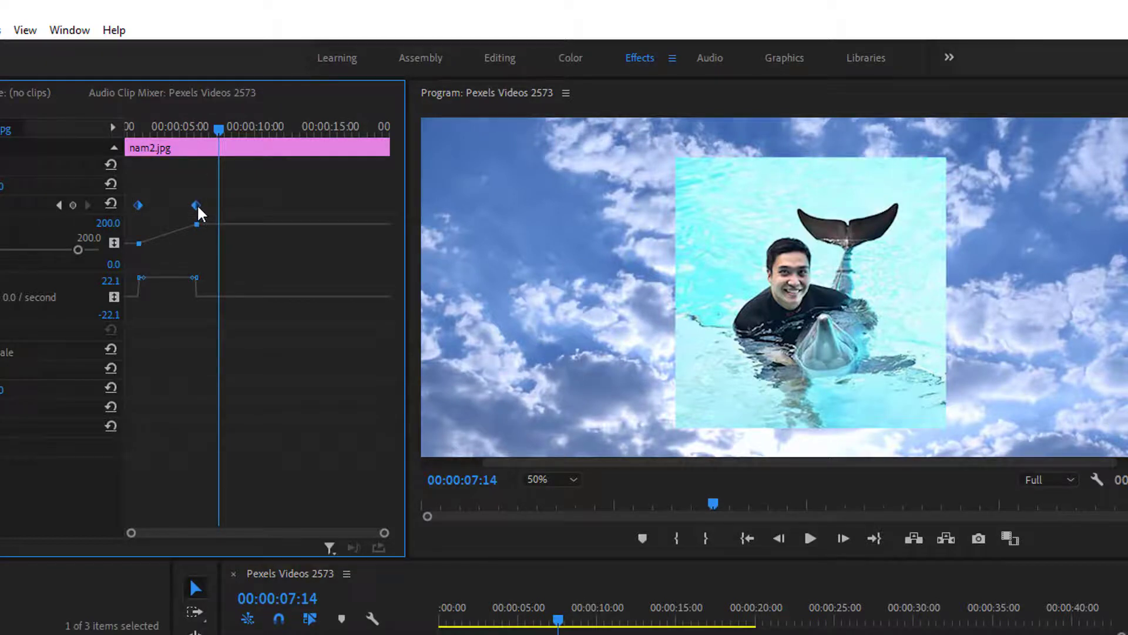
Set the Scale keyframes to Auto Bezier and replay the smoothed growth
{"action": "right_click", "coordinate": [195, 207]}
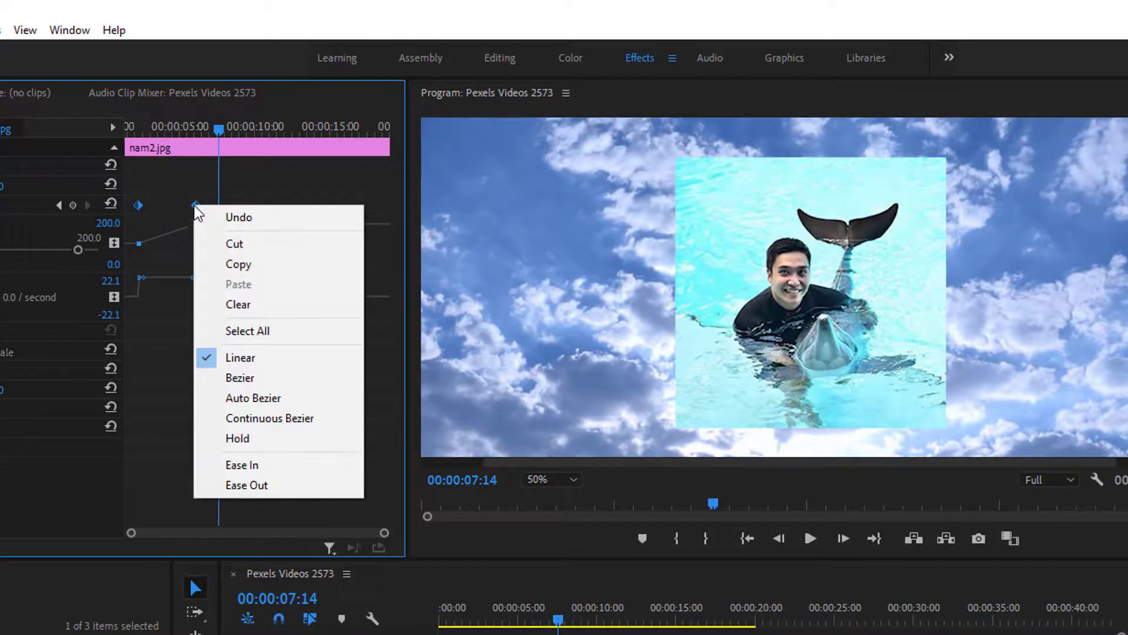
{"action": "mouse_move", "coordinate": [279, 398]}
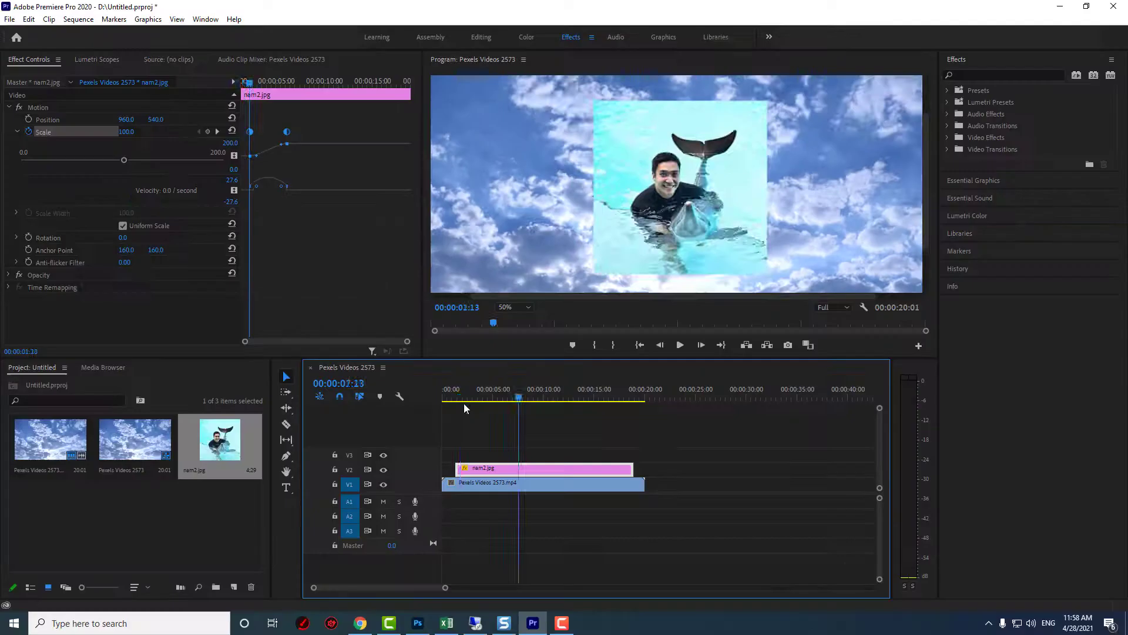
{"action": "left_click", "coordinate": [680, 345]}
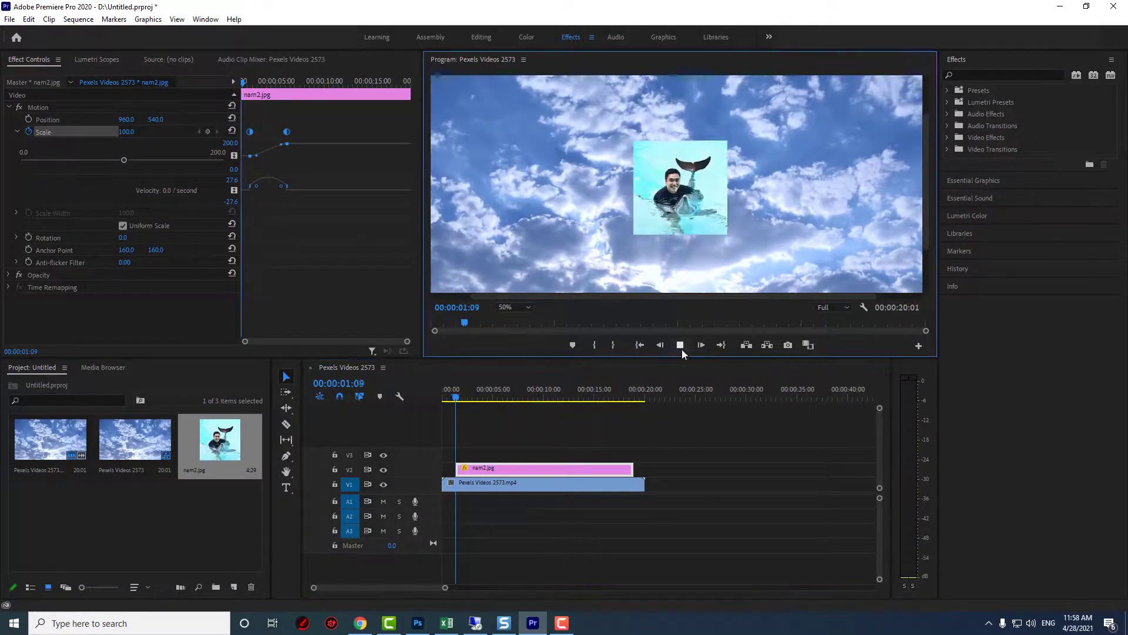